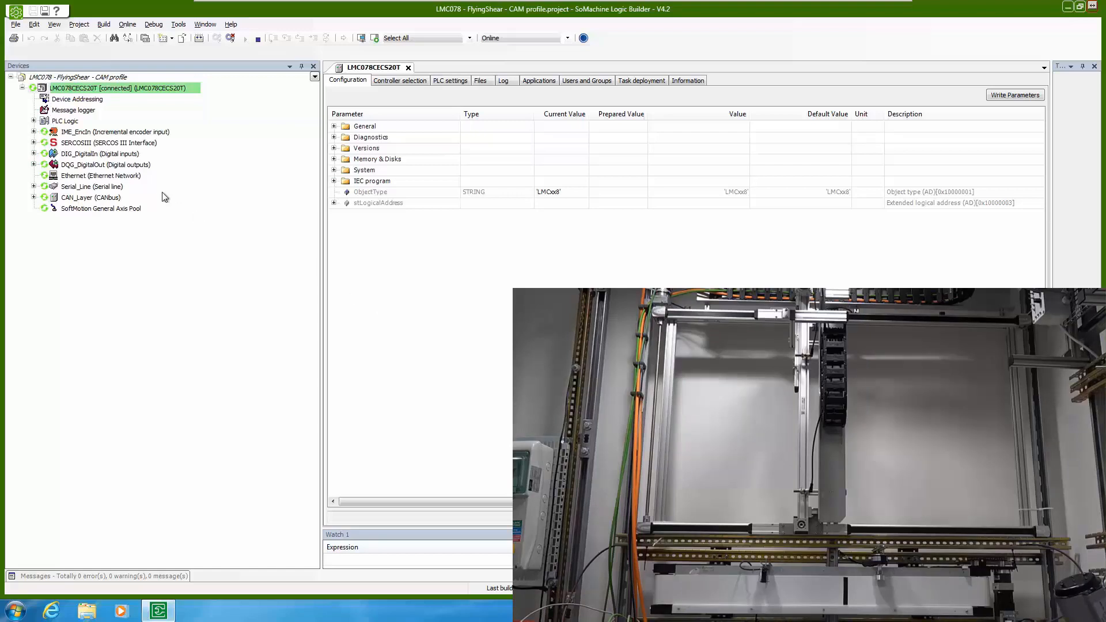
- Inspect the SoftMotion_encoder and CANopen Lexium_ILA drive, then expand PLC Logic
left_click(33, 132)
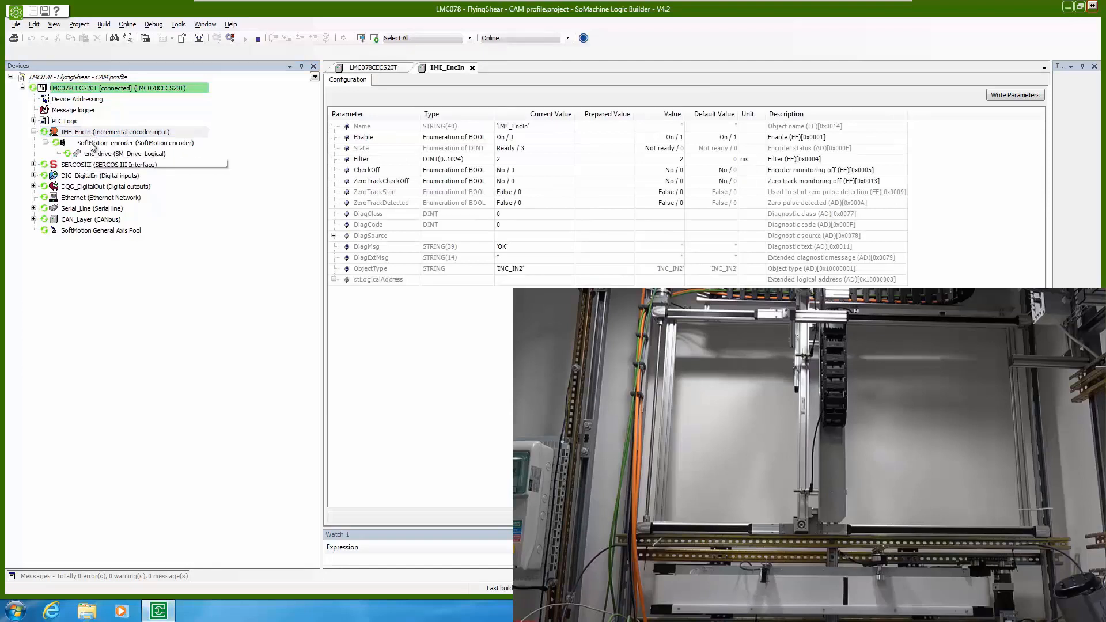
double_click(136, 142)
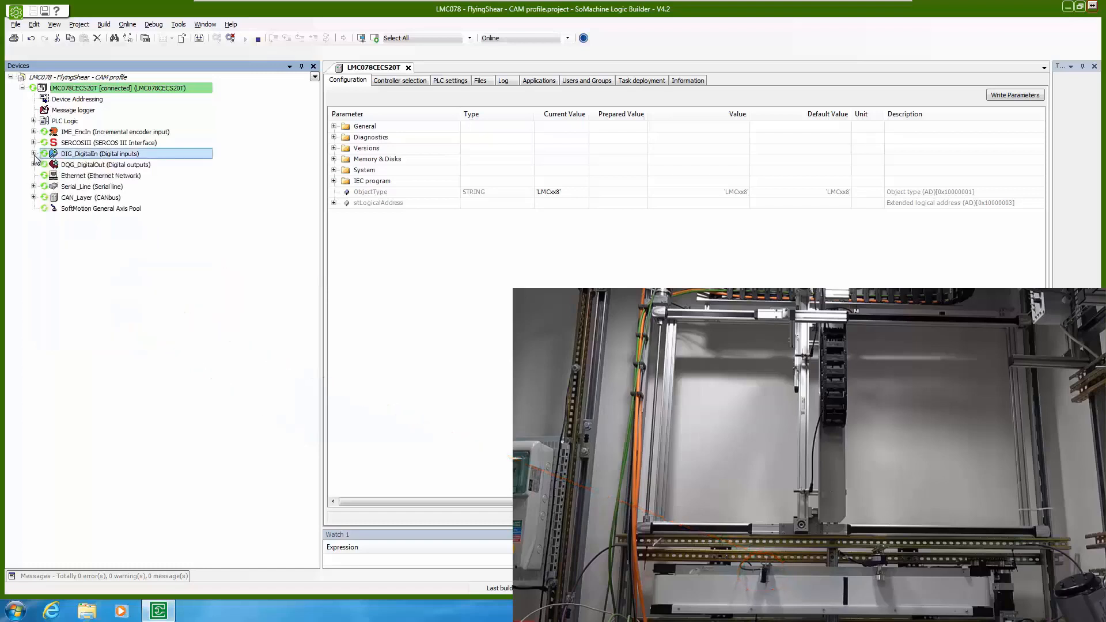
left_click(34, 197)
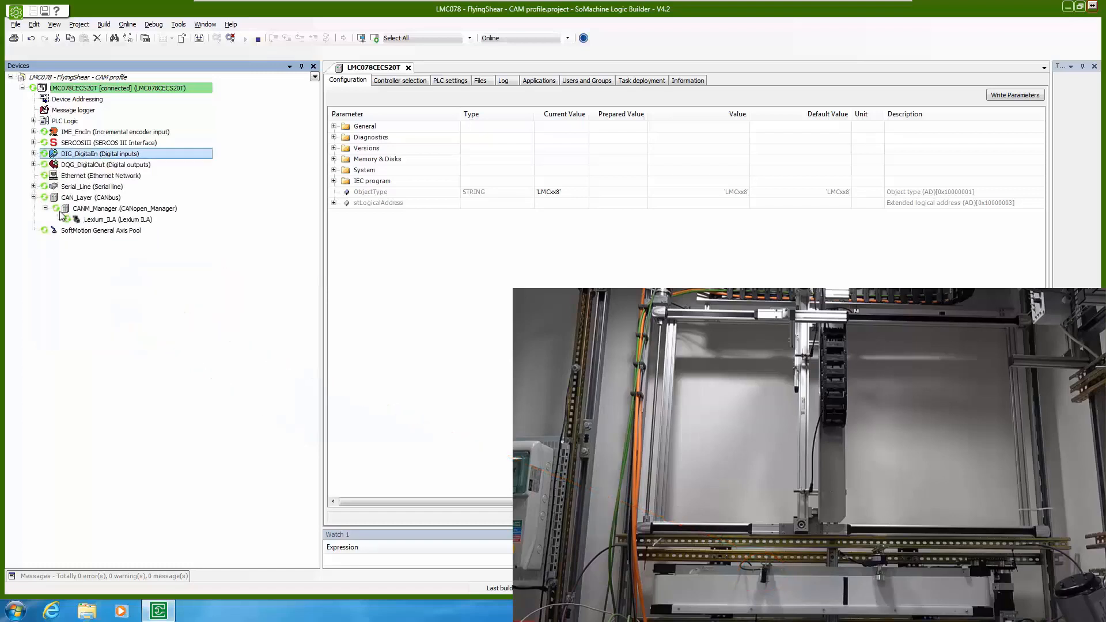
left_click(118, 219)
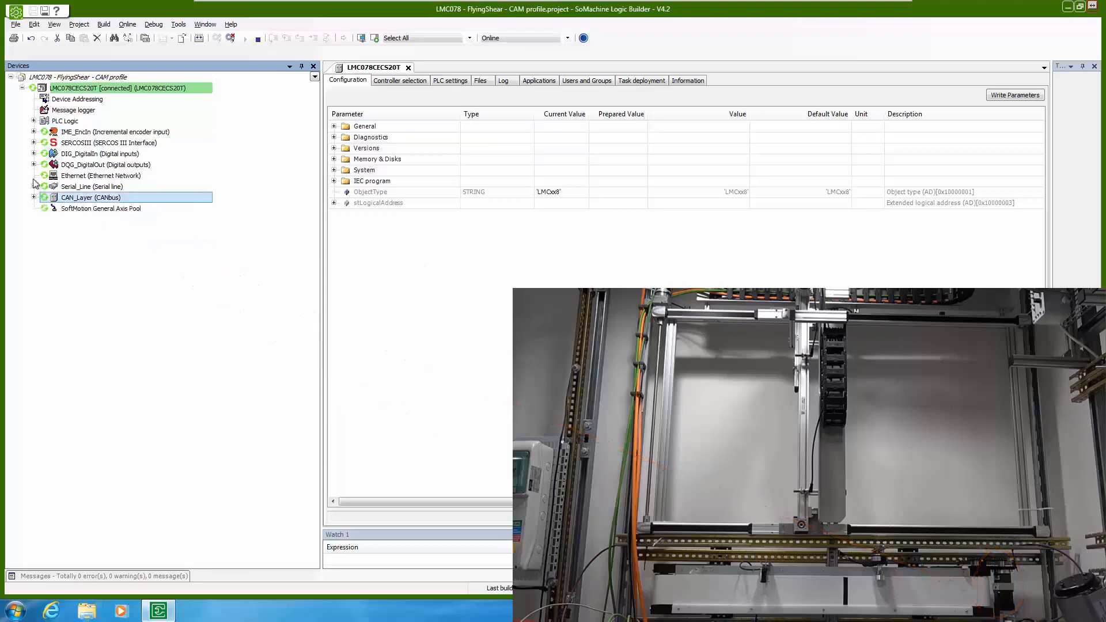
left_click(34, 120)
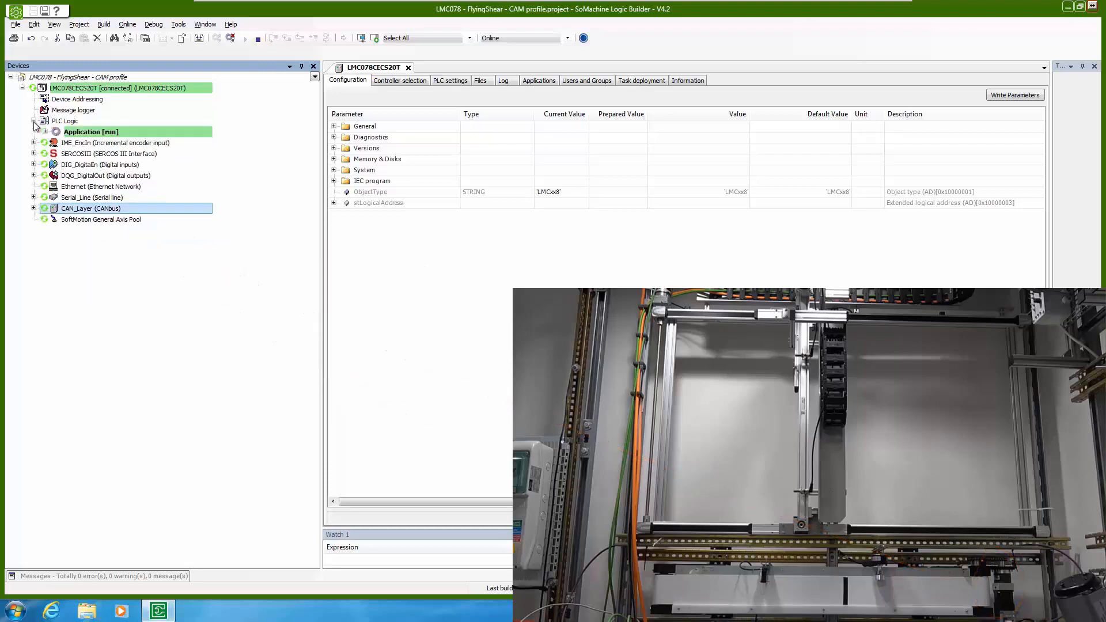
- Open the SR_Motion (PRG) chart and scroll through its exception step action
left_click(46, 132)
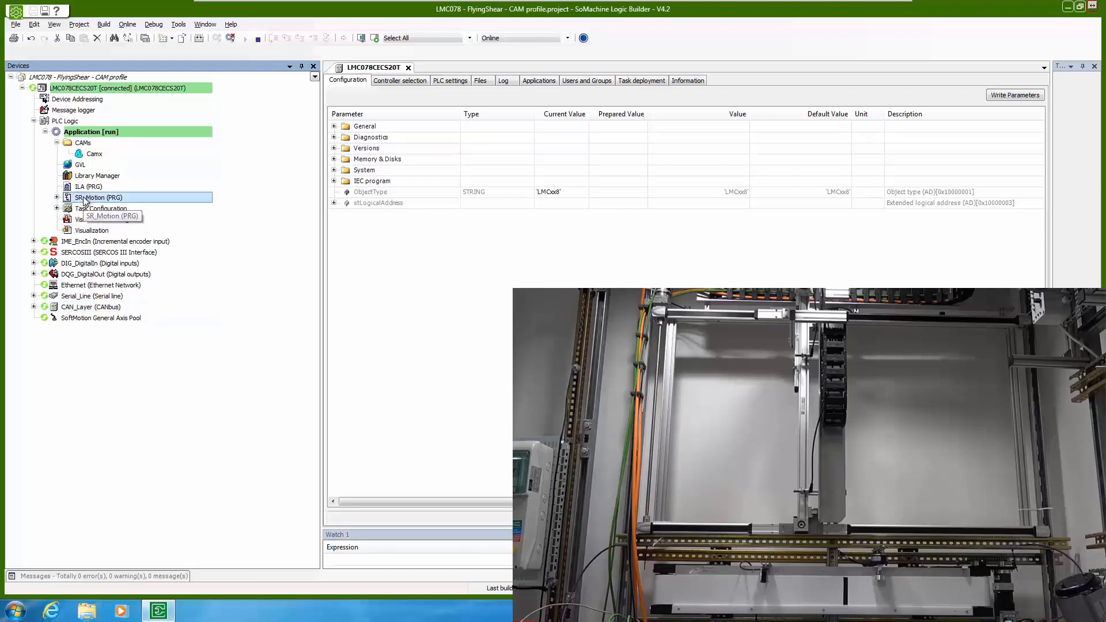
double_click(98, 198)
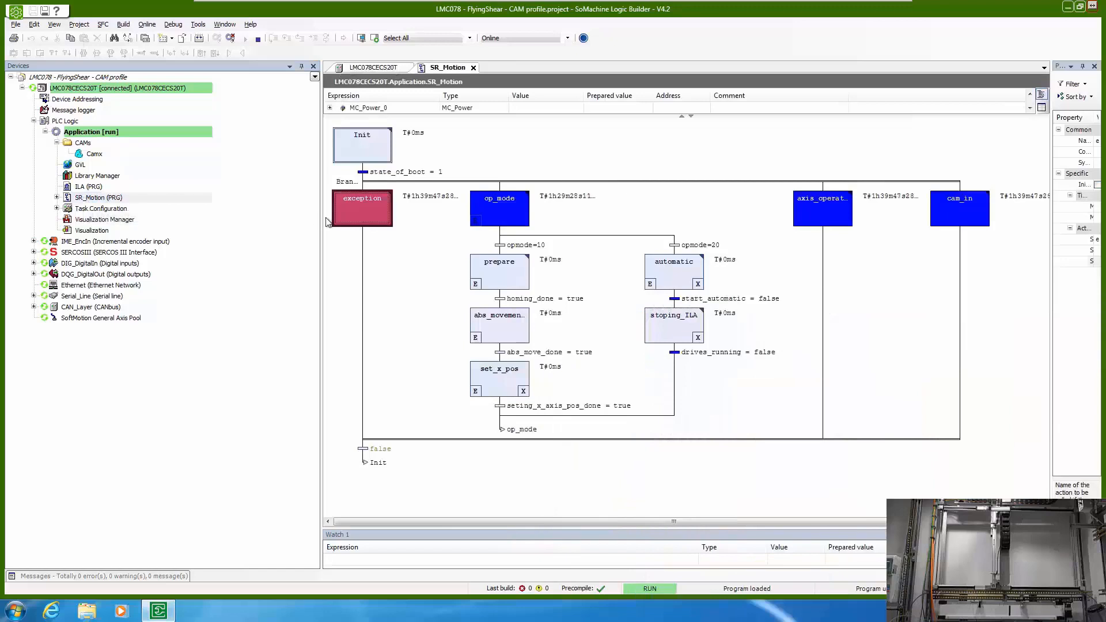
double_click(361, 207)
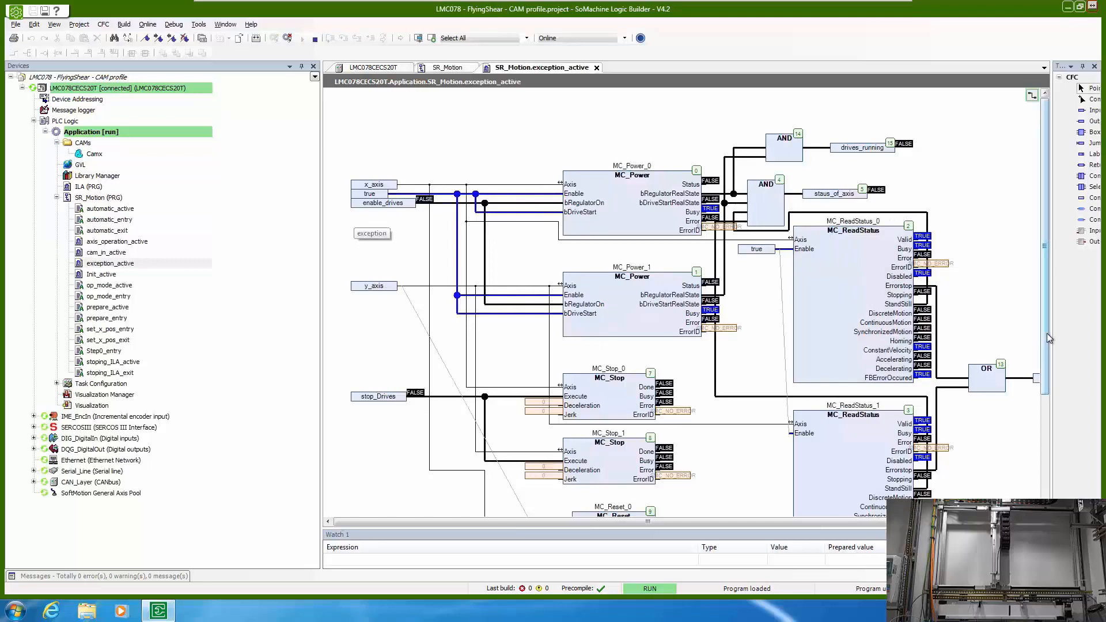
scroll("down", 3)
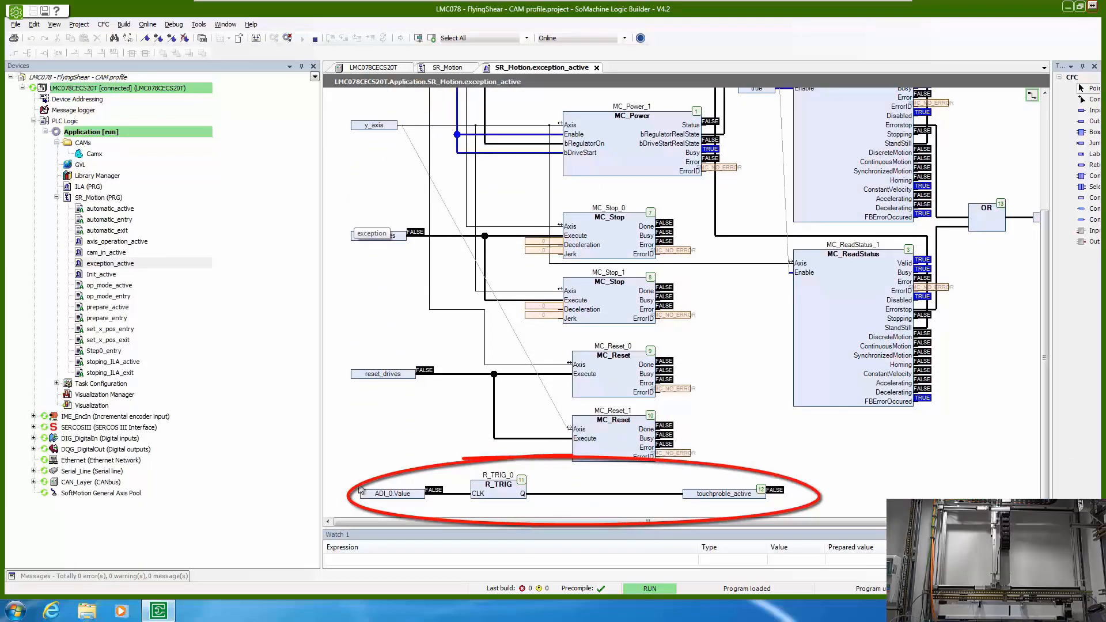
mouse_move(695, 252)
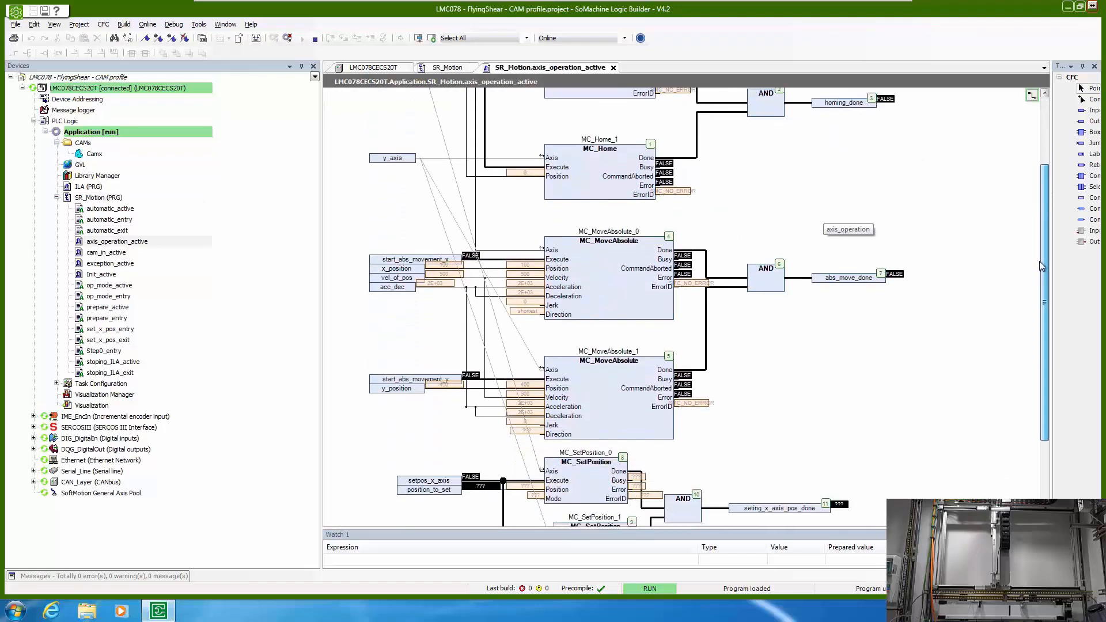
scroll("down", 3)
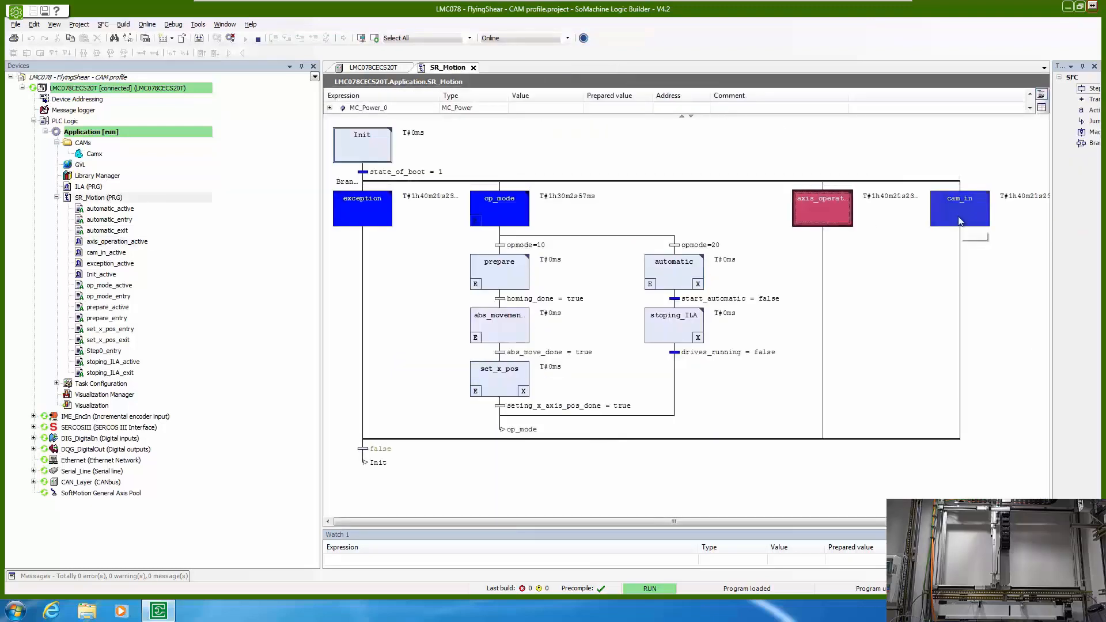
- Inspect the cam_in step's MC_CamIn block, close it, and open the automatic step action
double_click(959, 207)
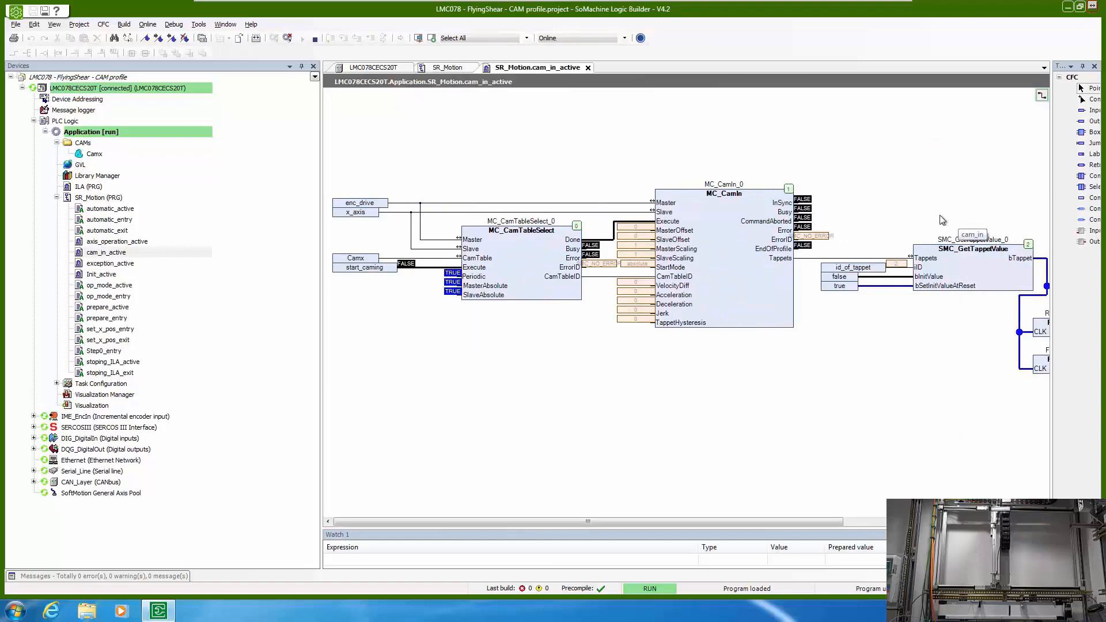
left_click(723, 238)
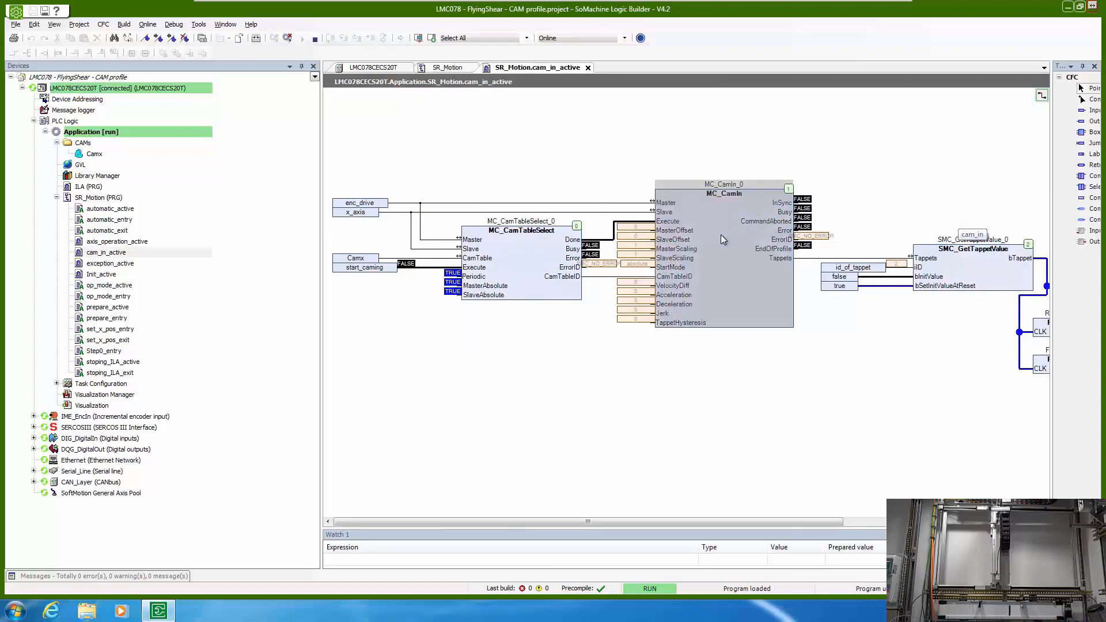
scroll("right", 3)
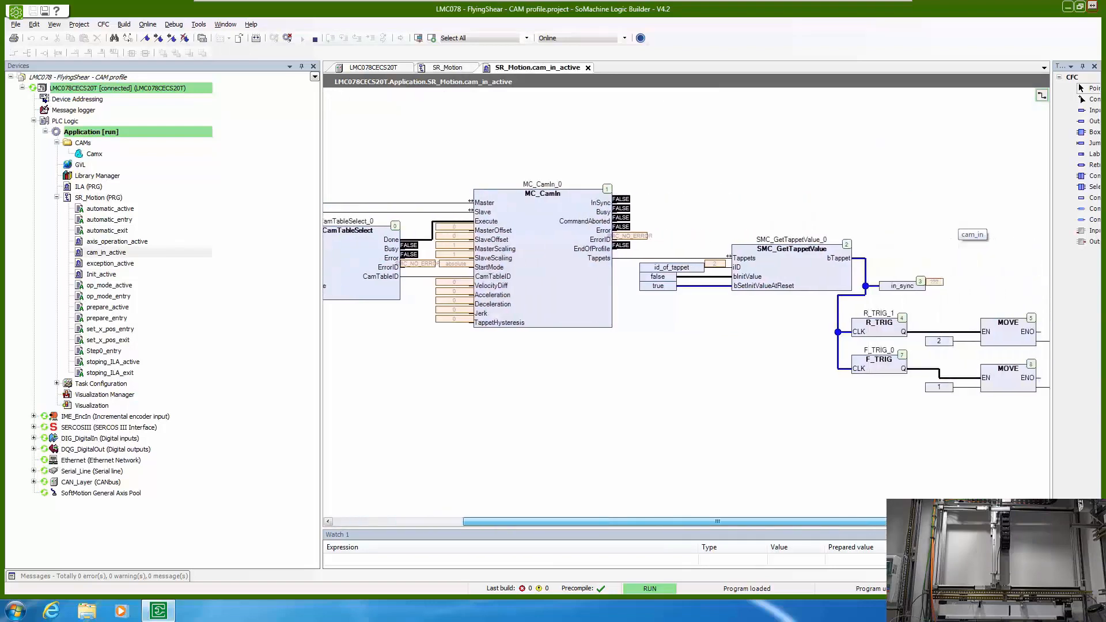
scroll("left", 3)
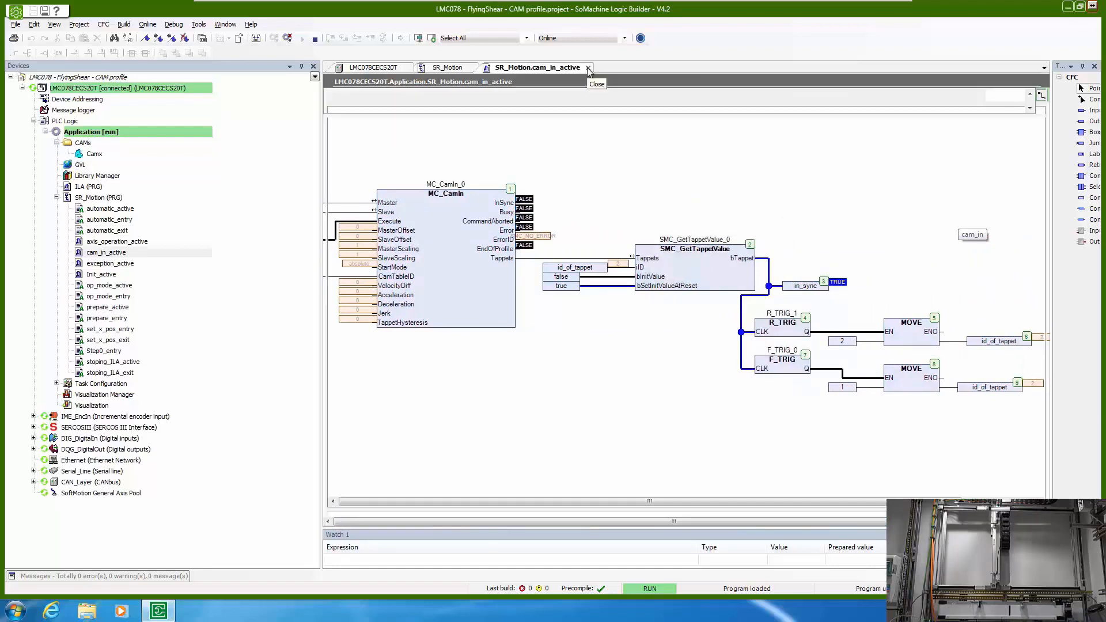
left_click(587, 67)
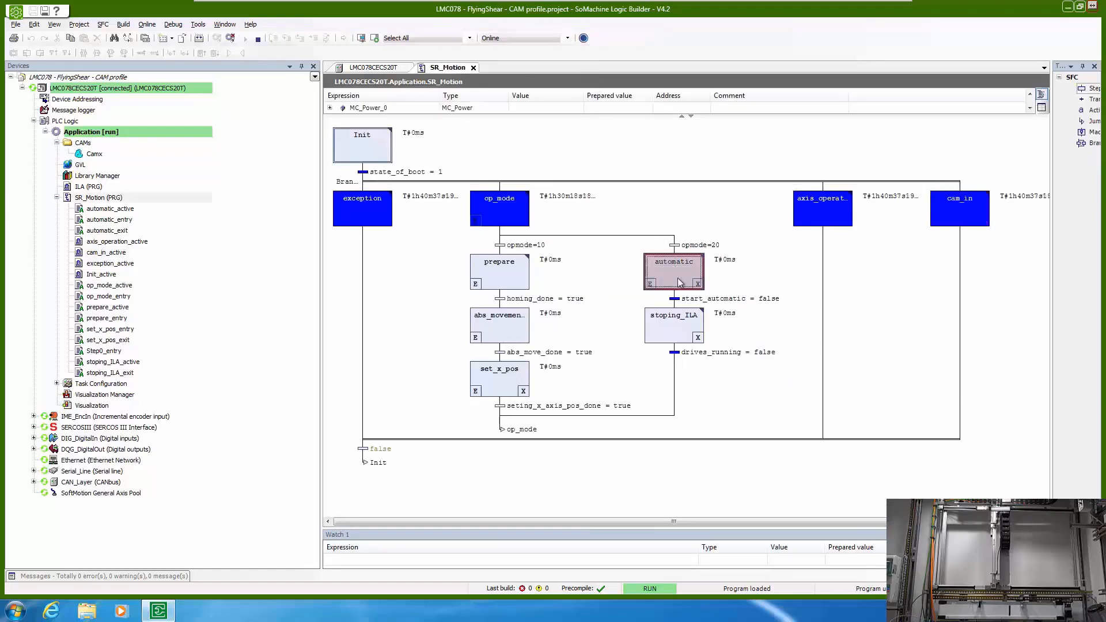
double_click(674, 261)
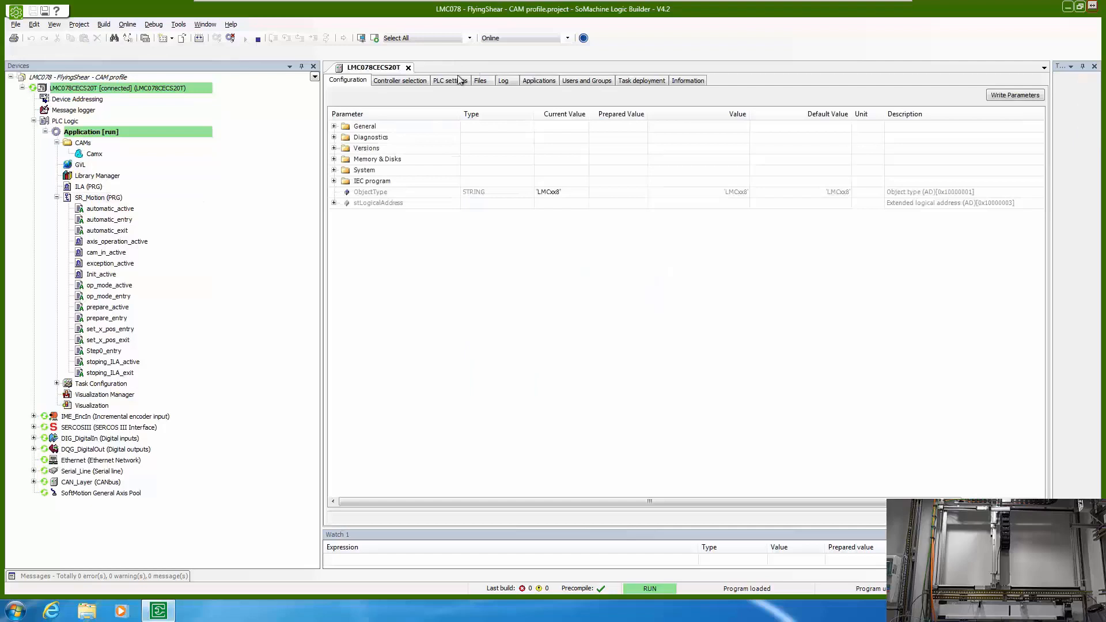
- Open the Camx cam, view its cam table, tappets and tappet table, then close it
left_click(94, 154)
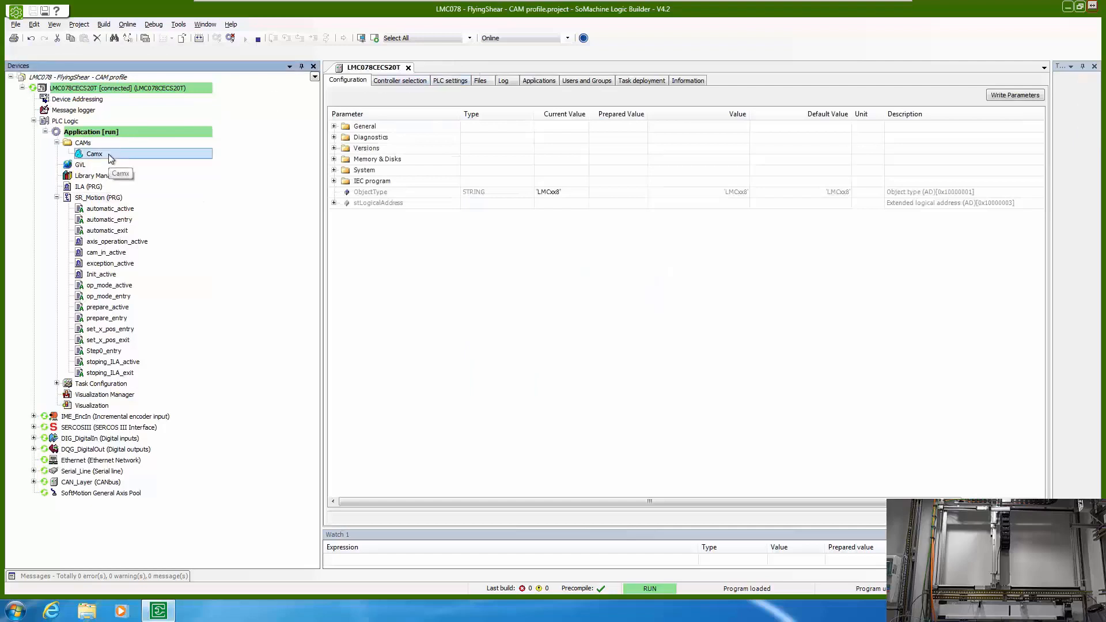
double_click(94, 154)
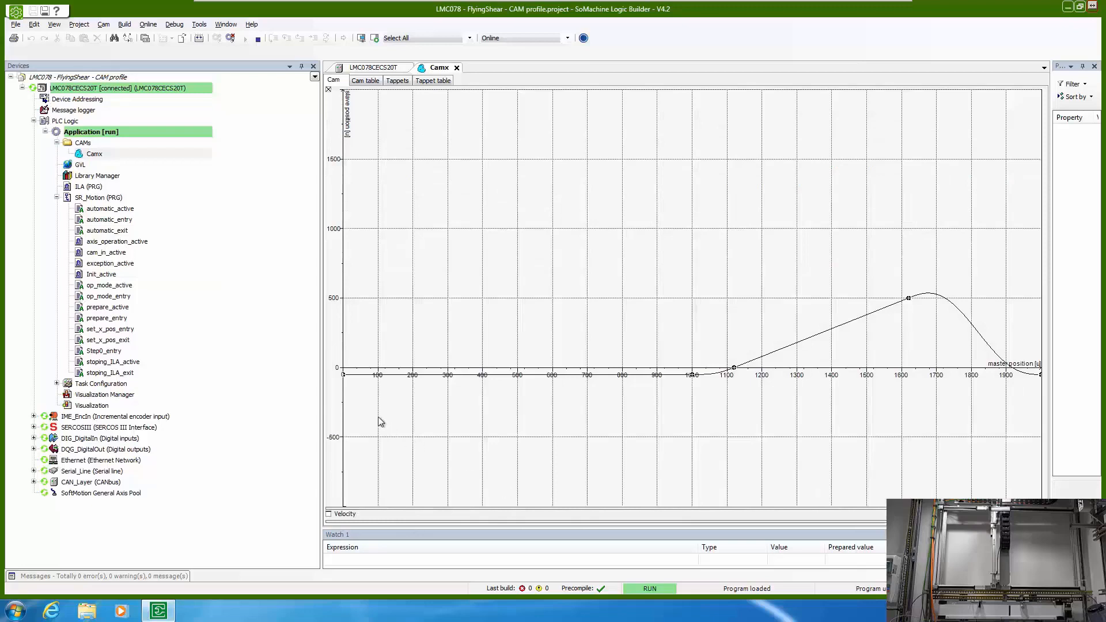
mouse_move(628, 381)
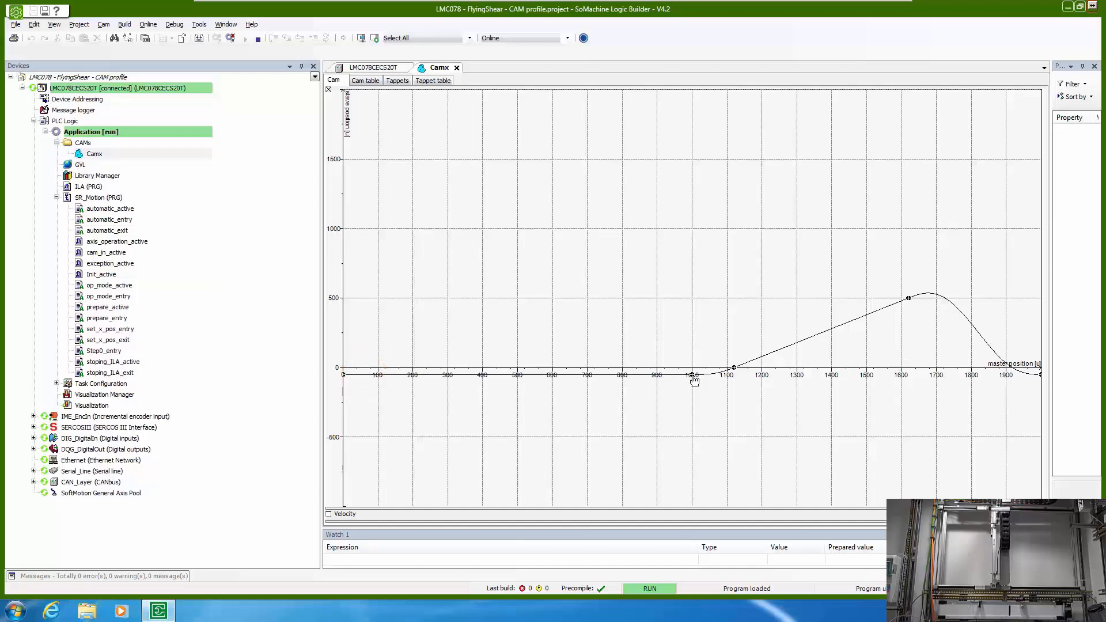
left_click(695, 376)
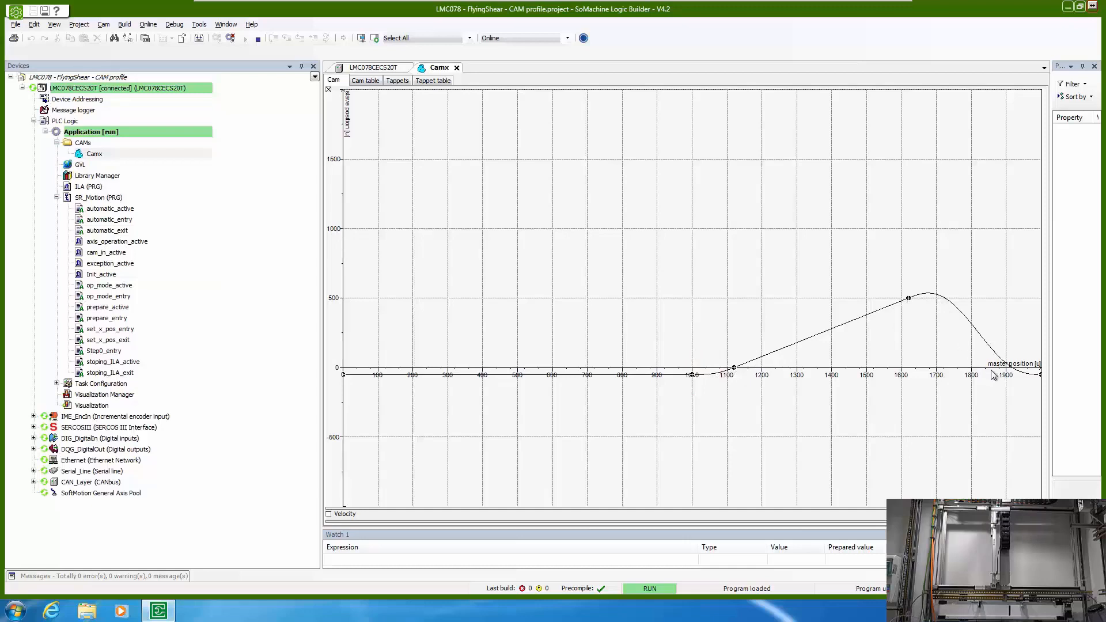
mouse_move(411, 97)
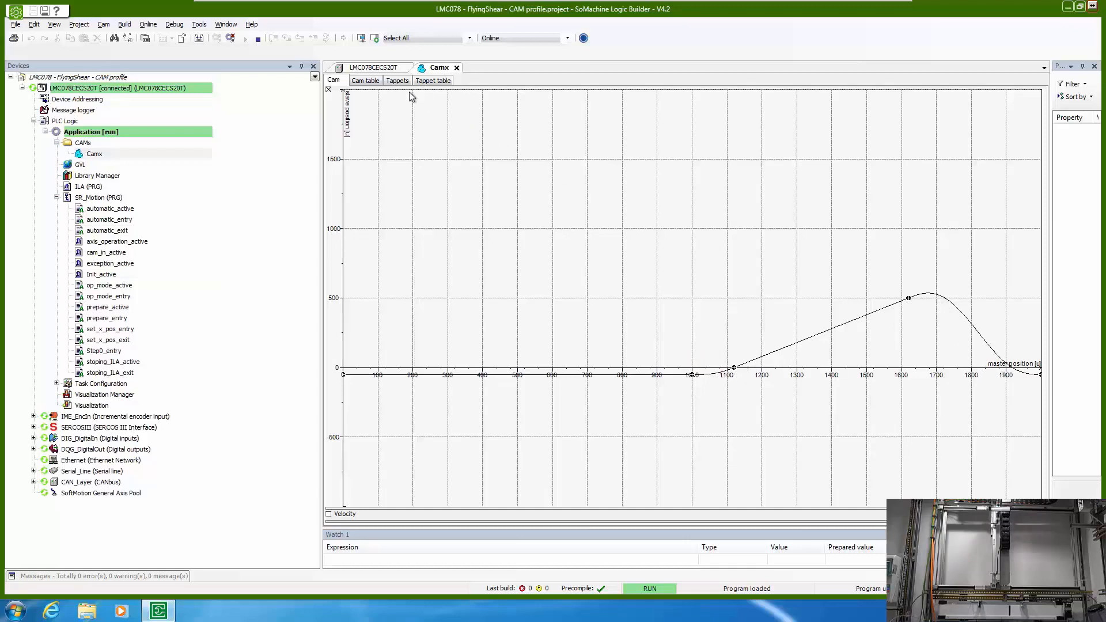
left_click(366, 80)
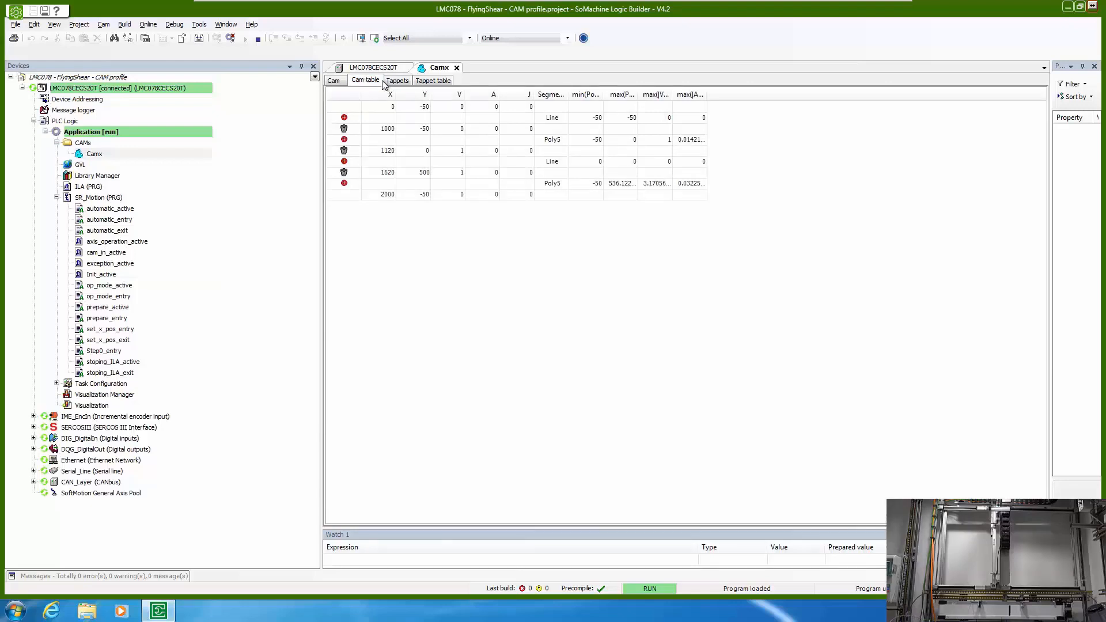
left_click(397, 79)
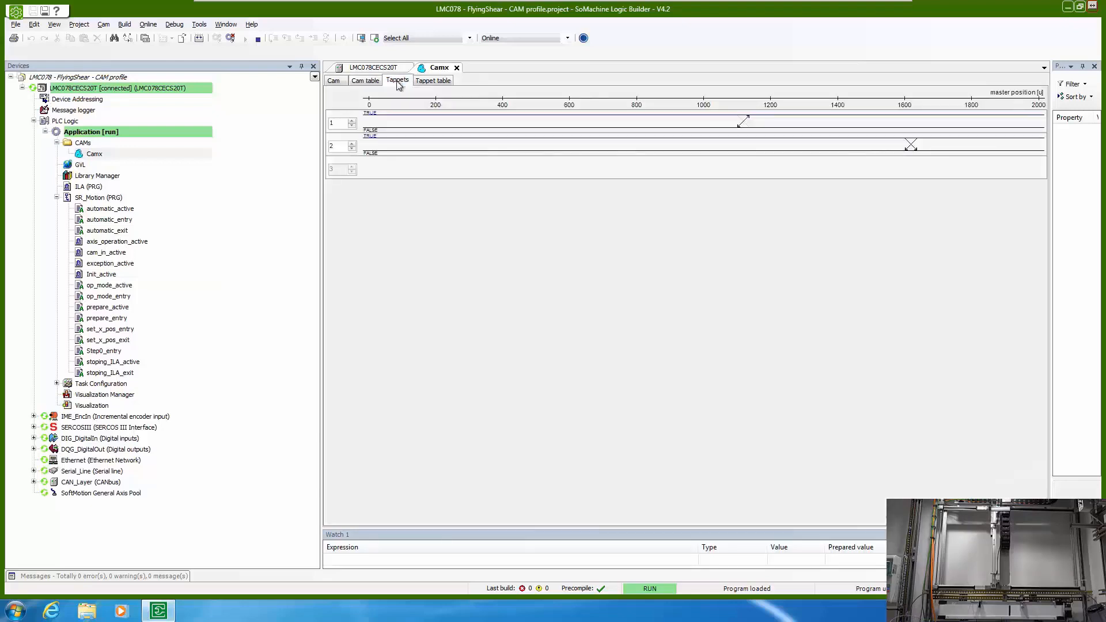
left_click(433, 79)
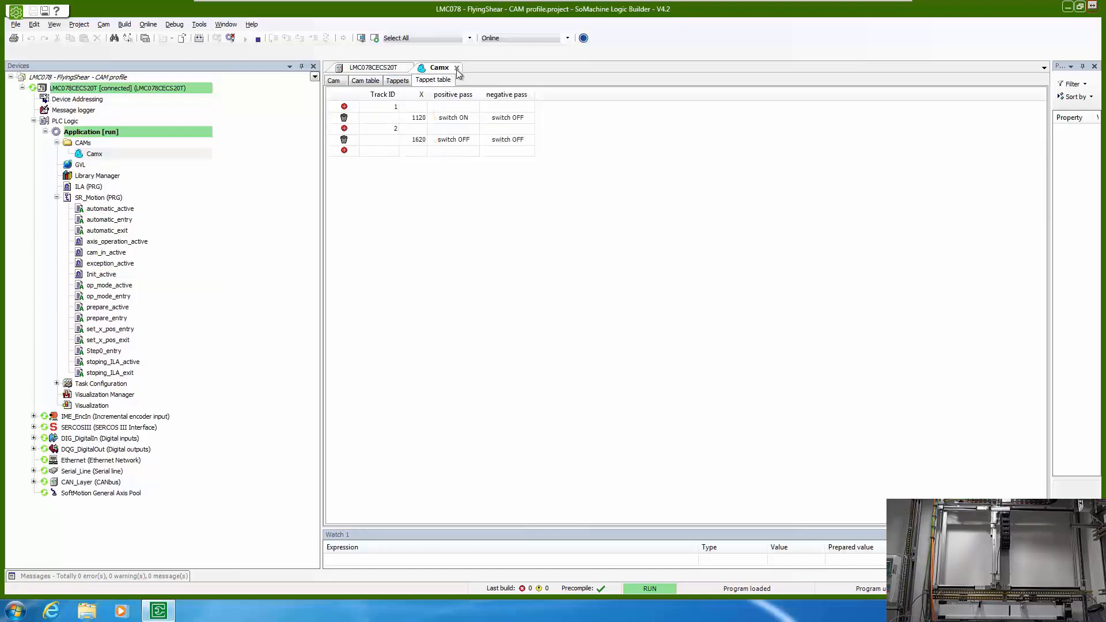
left_click(457, 67)
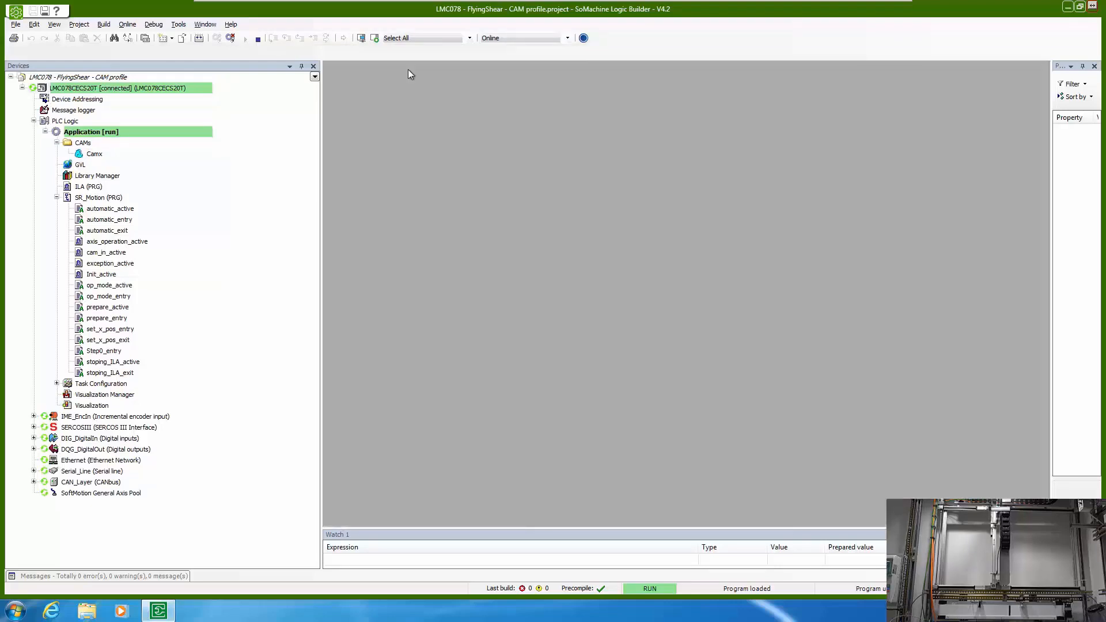
- Open the Visualization screen and prepare the axes for motion
left_click(91, 405)
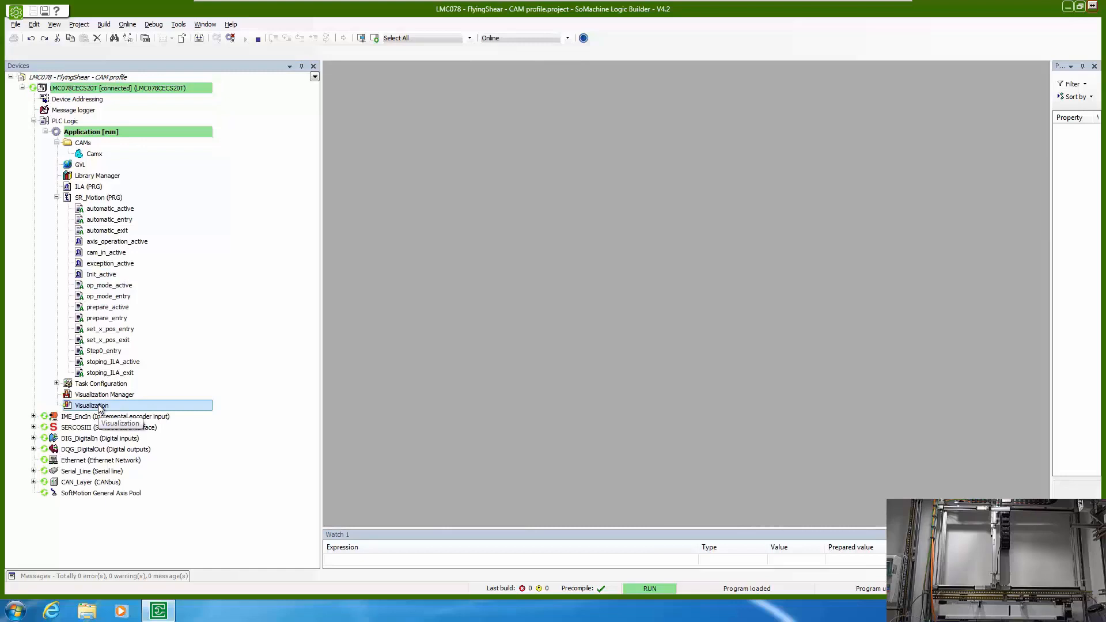
double_click(92, 405)
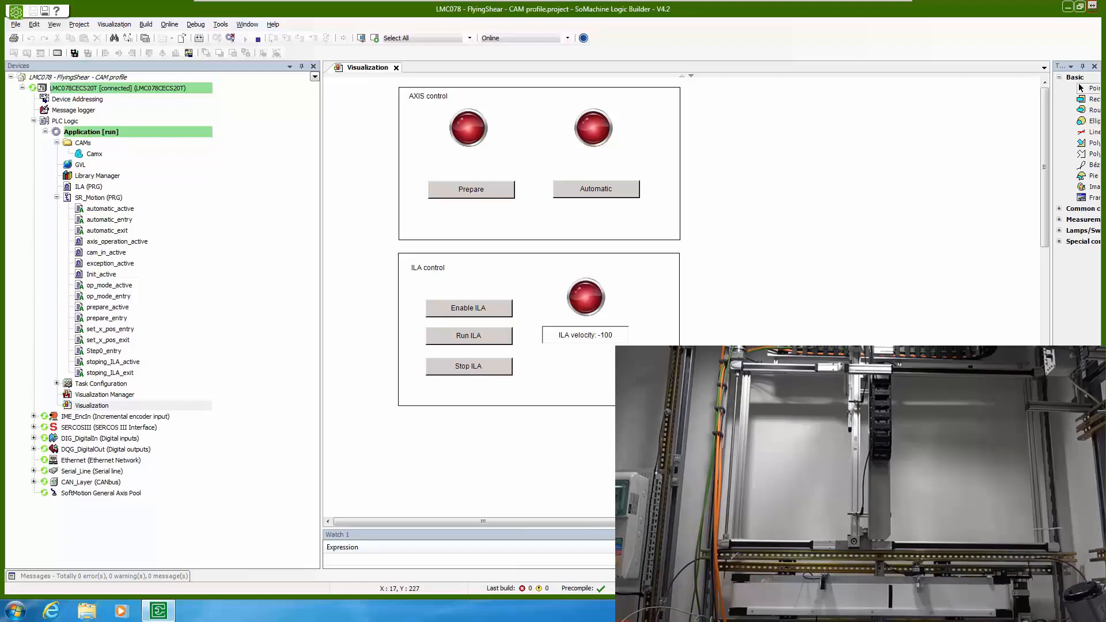
mouse_move(591, 443)
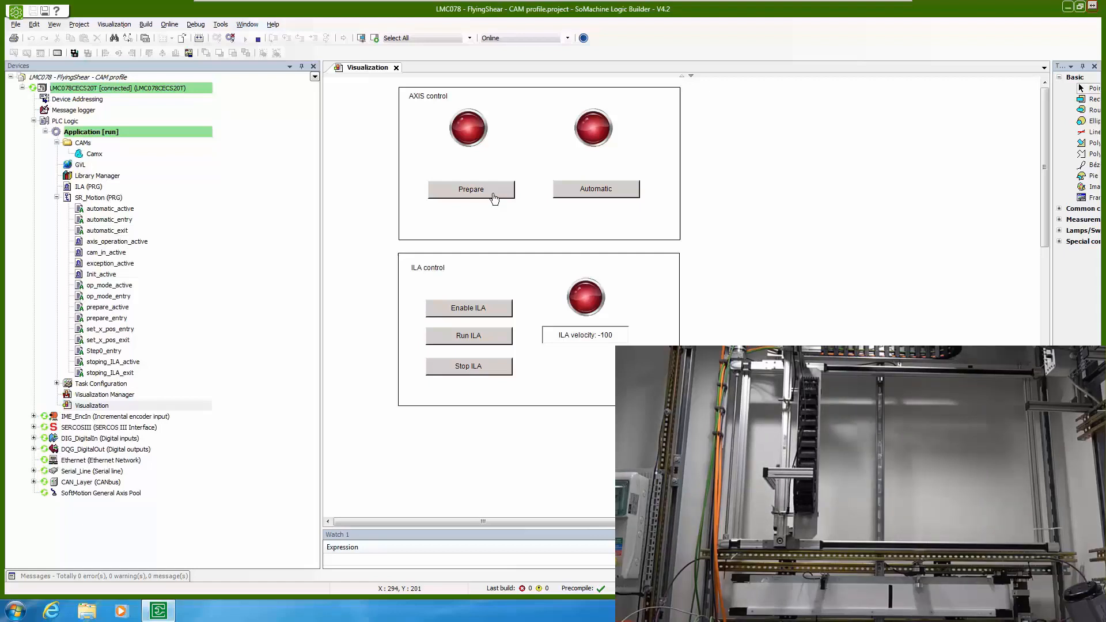
mouse_move(536, 217)
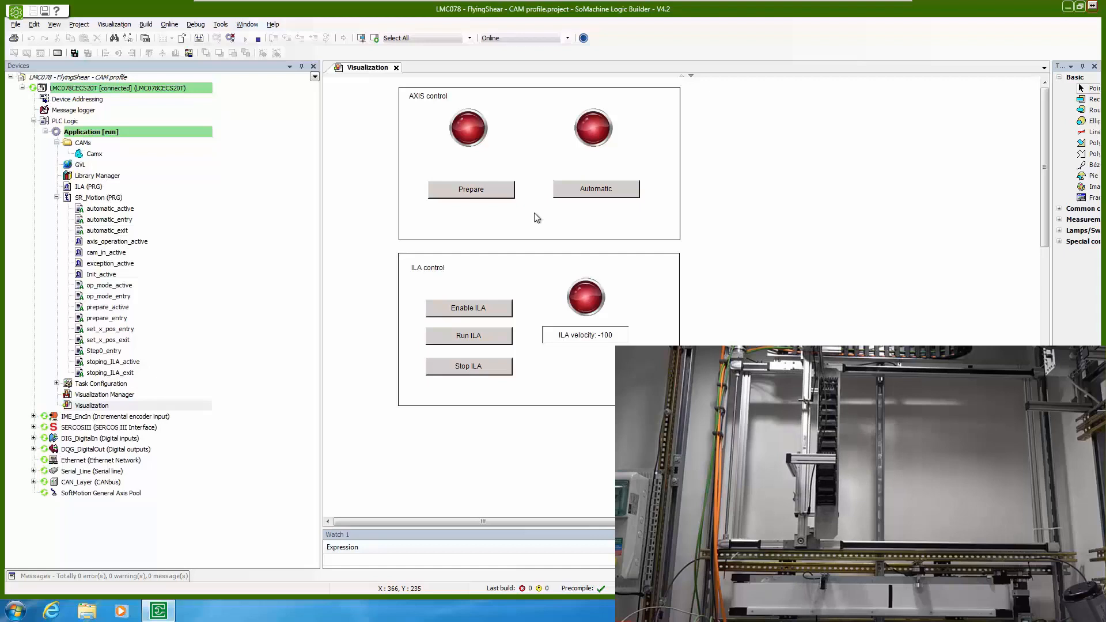
left_click(471, 189)
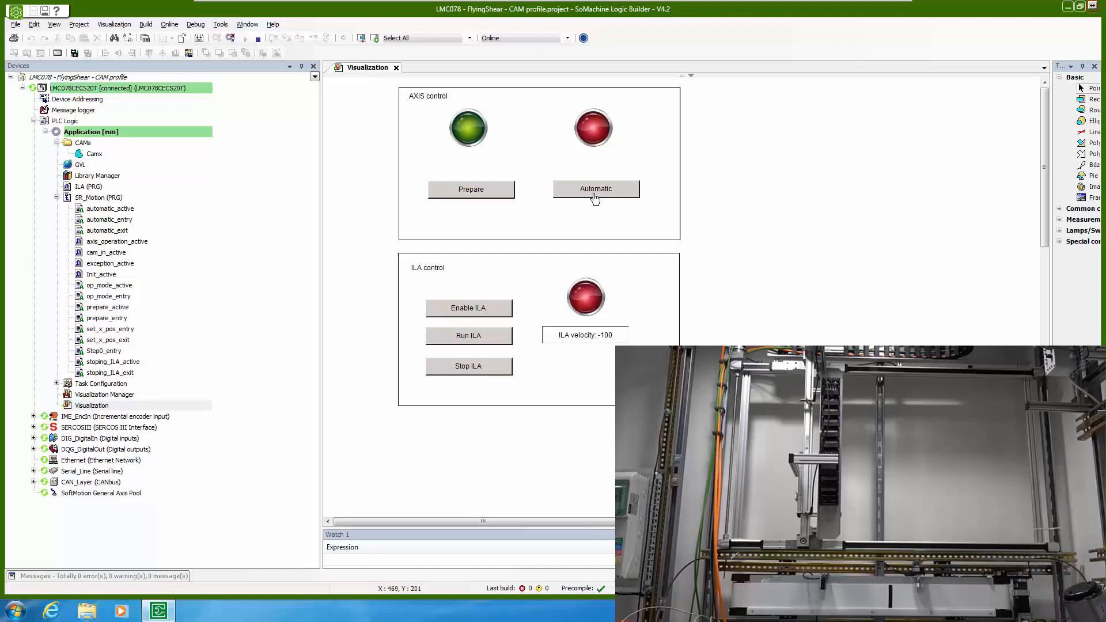
- Switch the axes to automatic cam mode and enable the ILA conveyor drive
left_click(595, 189)
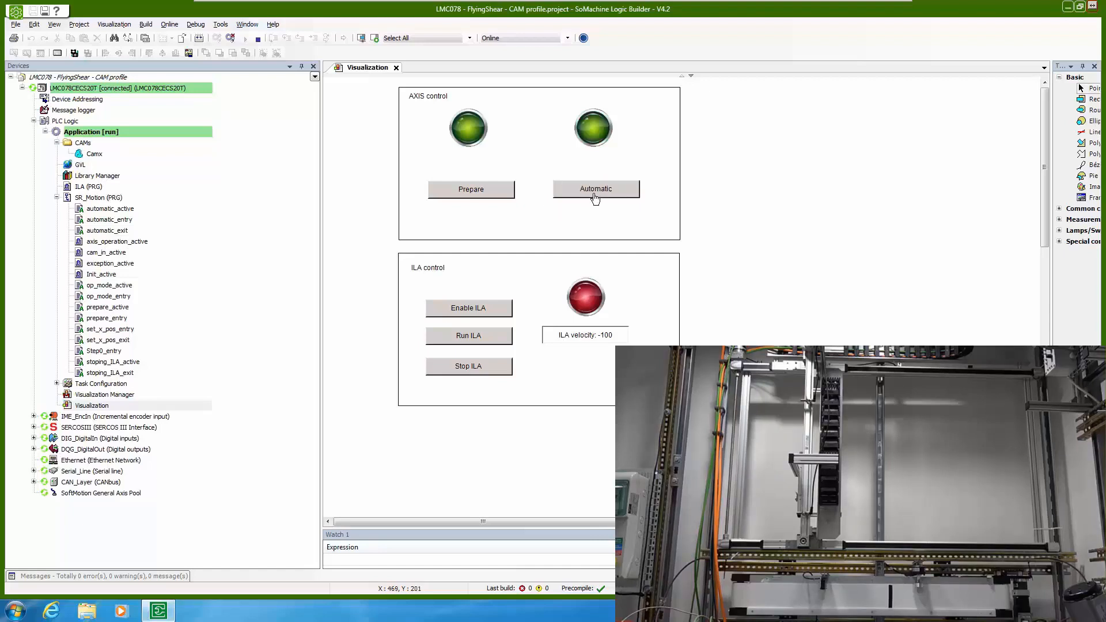
mouse_move(579, 216)
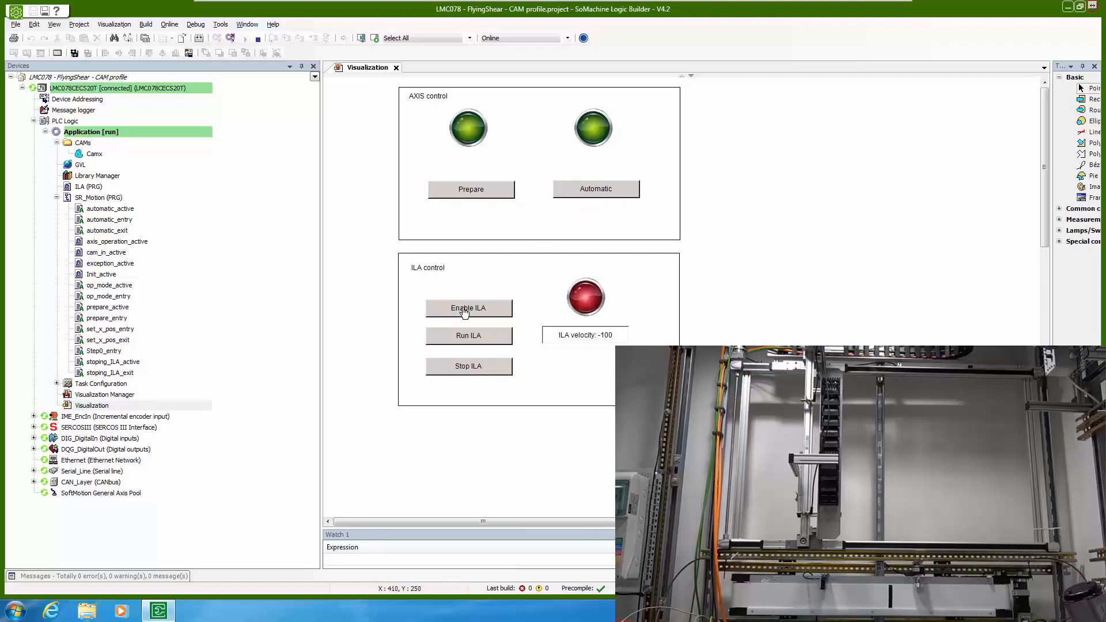
left_click(468, 309)
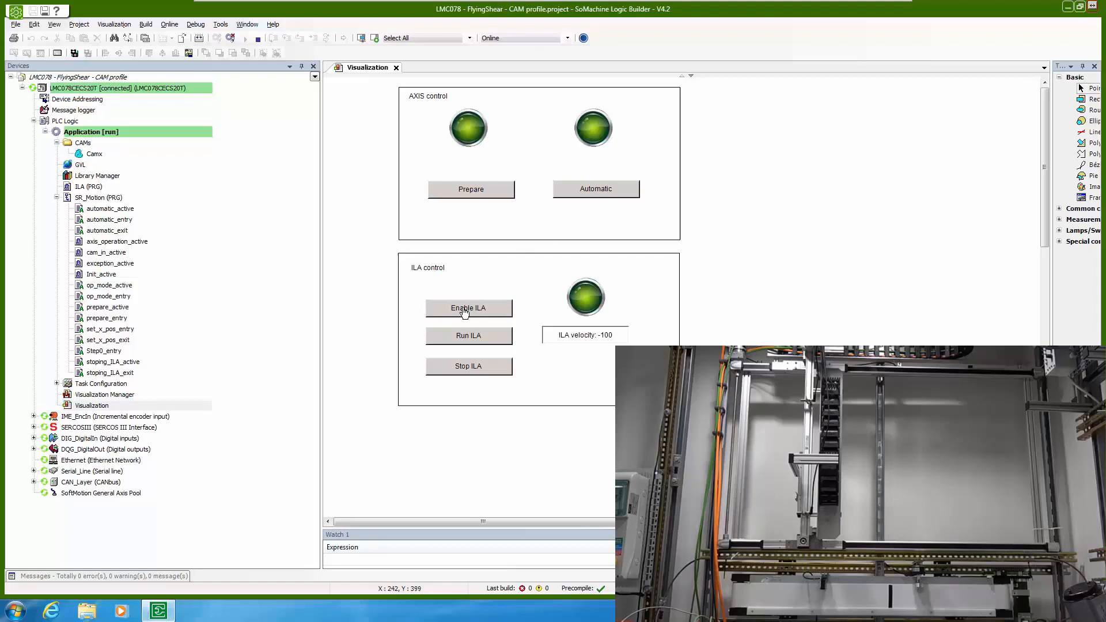
mouse_move(468, 341)
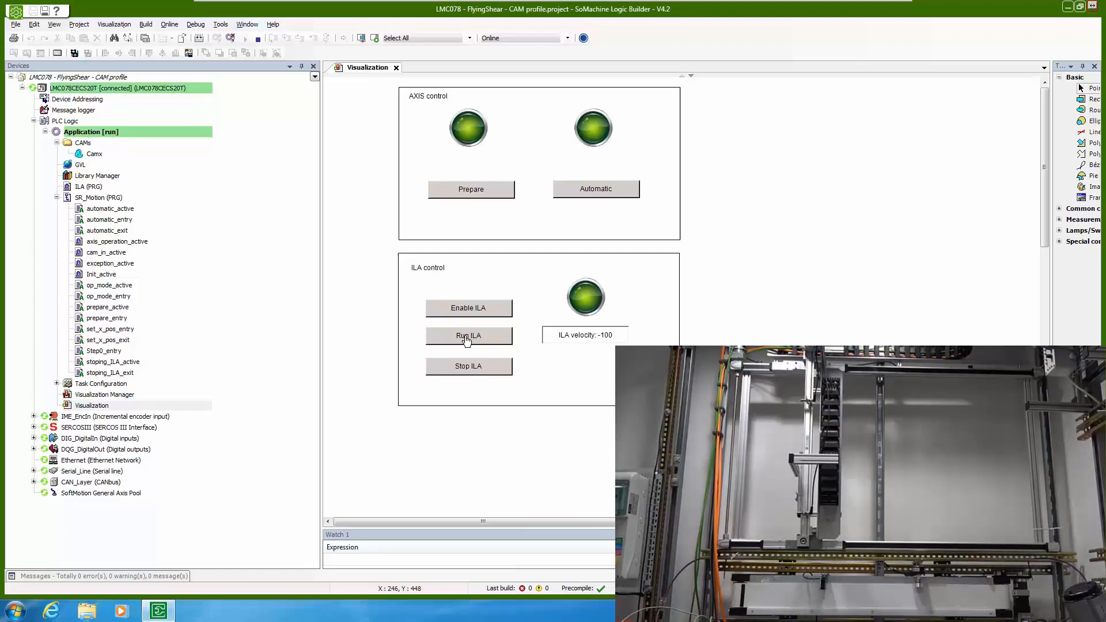
- Run the ILA conveyor and change its velocity setpoint, now entering -100
left_click(585, 335)
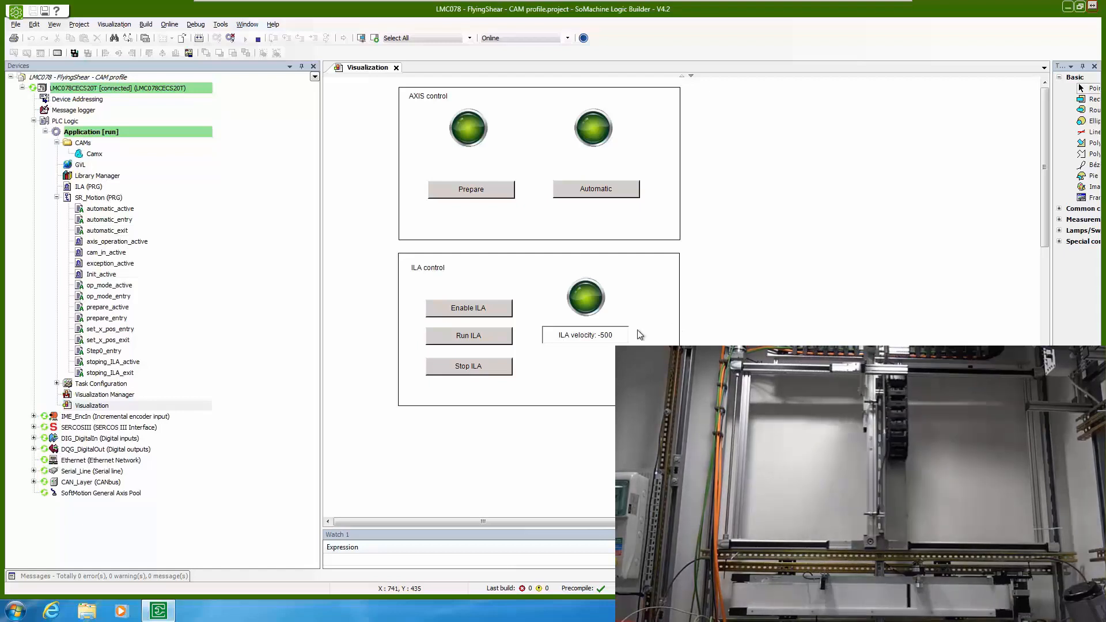
left_click(585, 336)
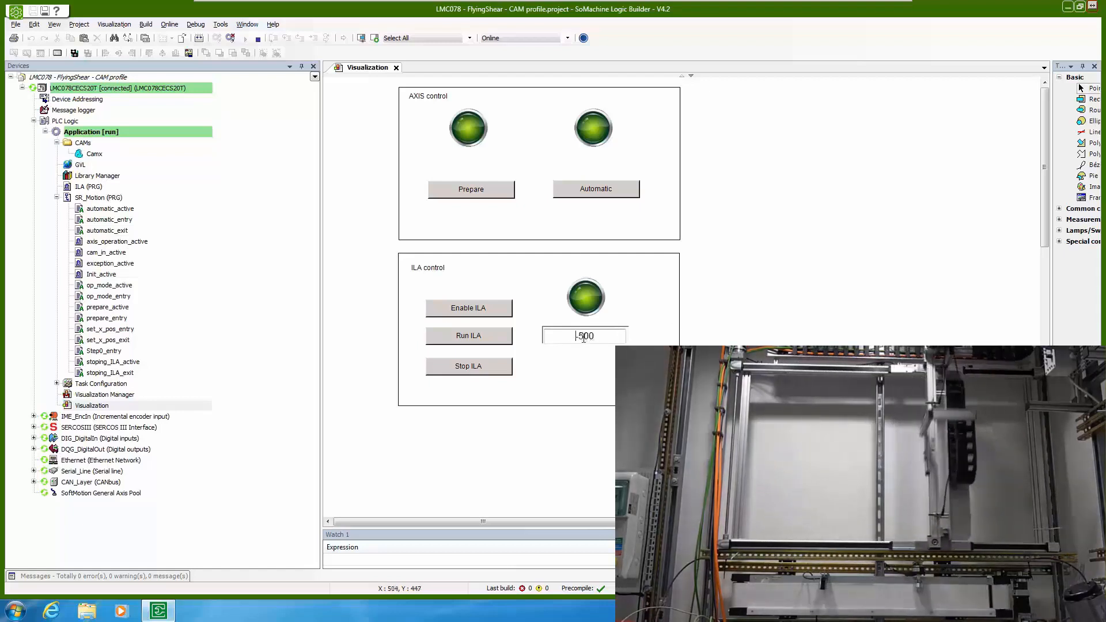
type("-1000")
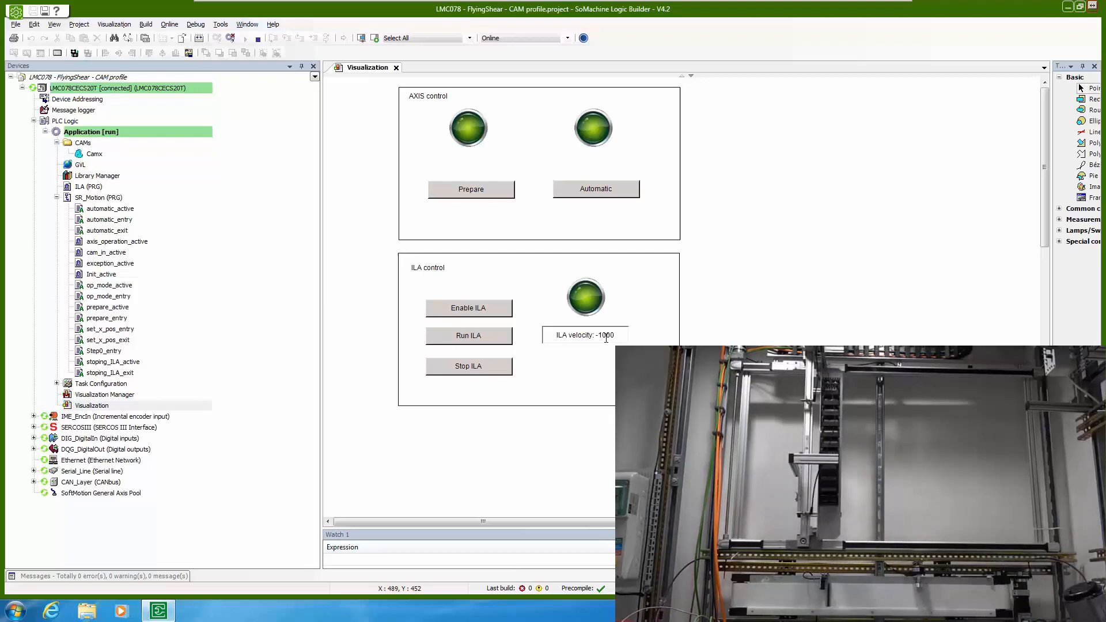
left_click(584, 335)
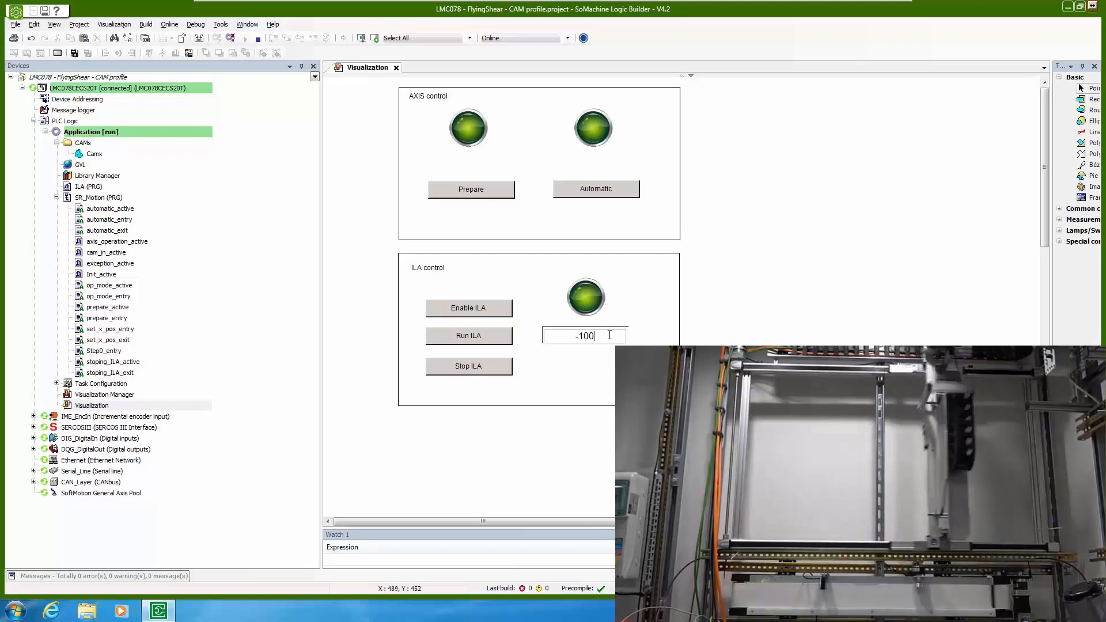